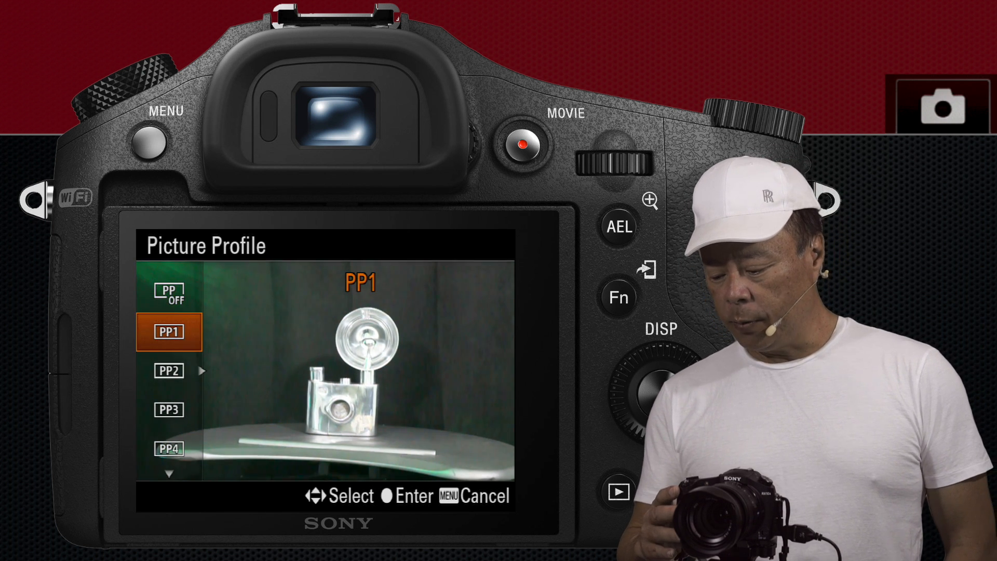
Step: Move the Picture Profile selection from PP1 to PP2 to preview its video settings
key("Down")
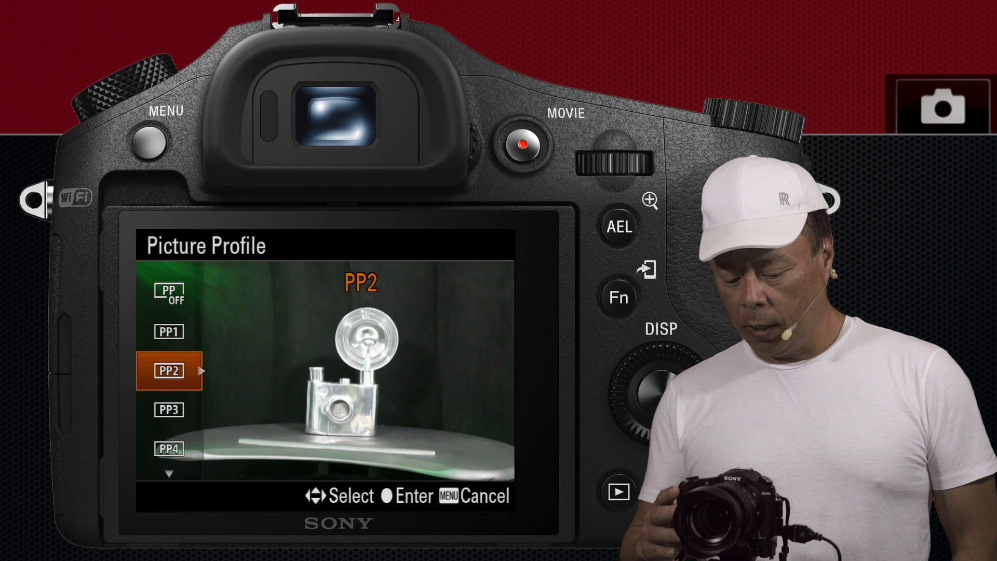